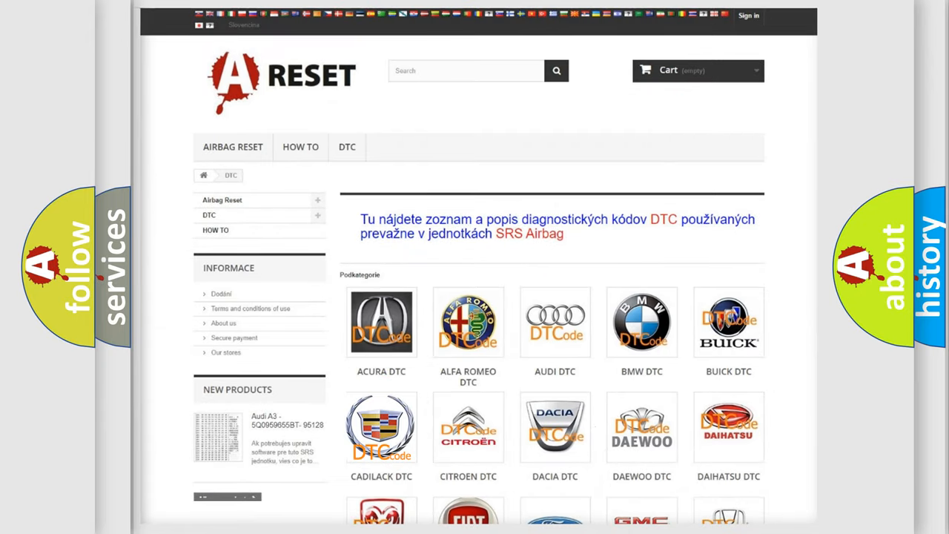
# Step: Open the Cadillac DTC tile and scroll through its list of trouble codes
pyautogui.click(381, 426)
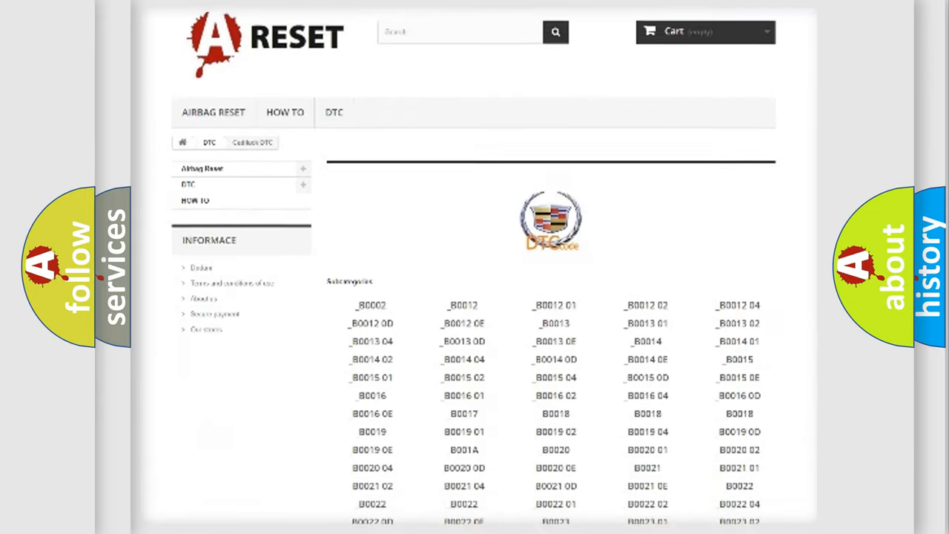
pyautogui.scroll(-3)
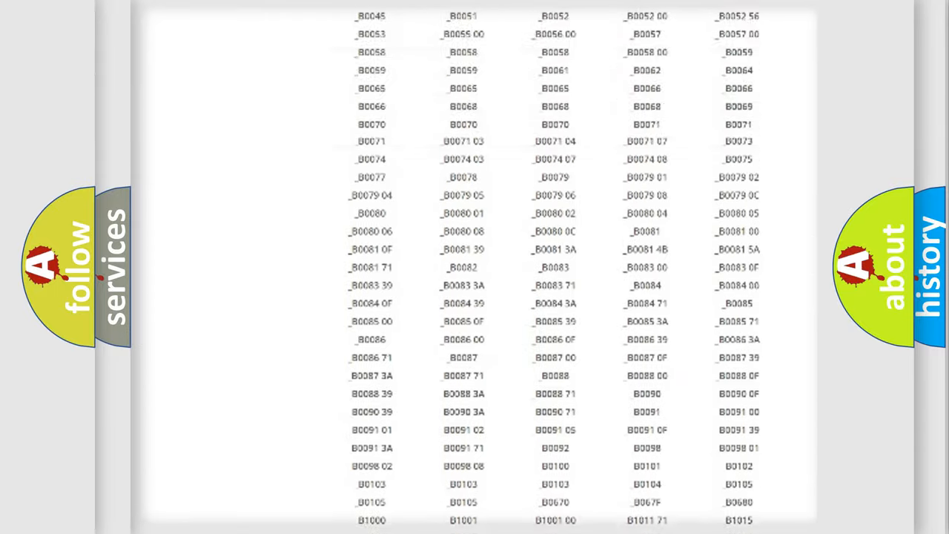
pyautogui.scroll(3)
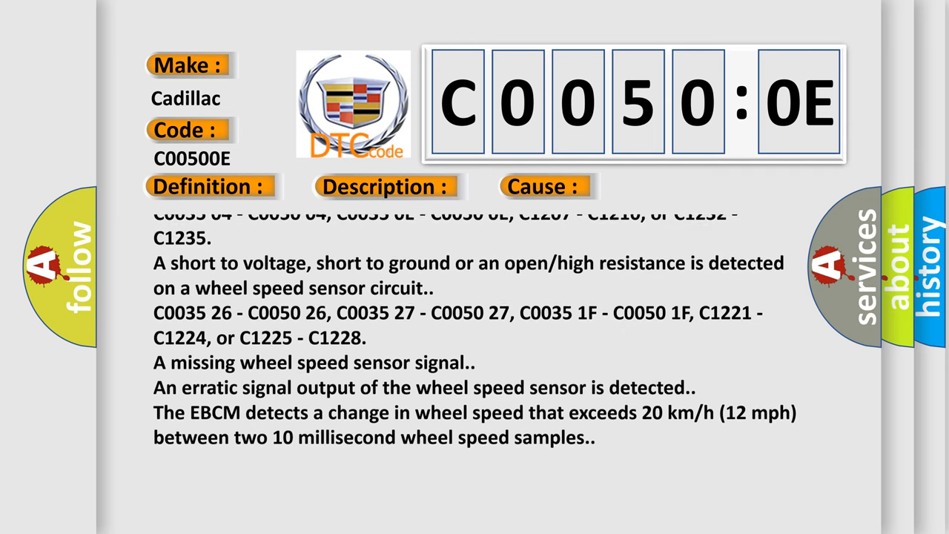
pyautogui.scroll(-3)
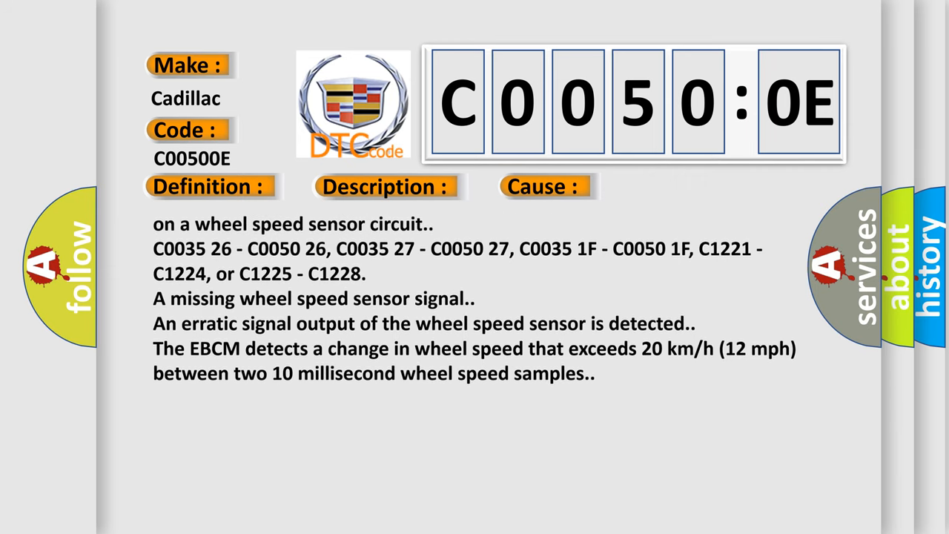
pyautogui.scroll(-3)
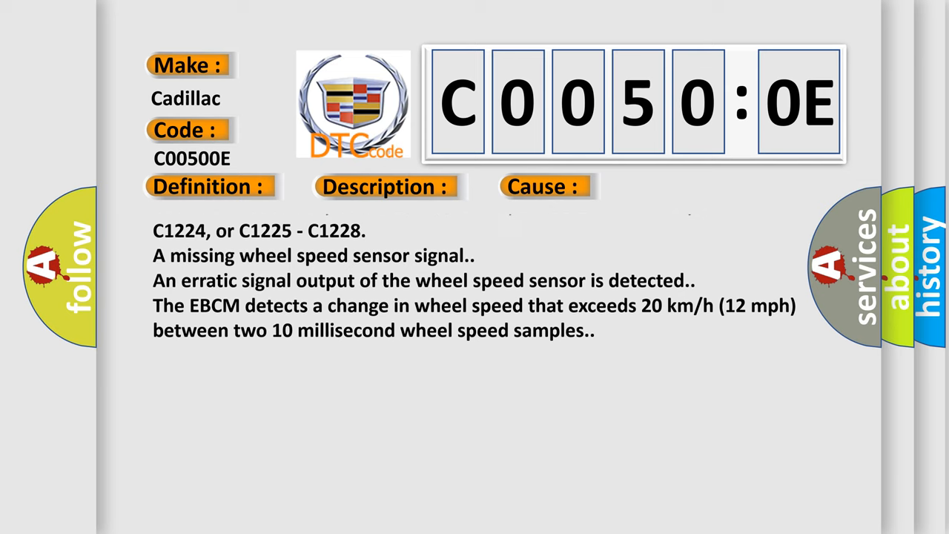
pyautogui.scroll(-3)
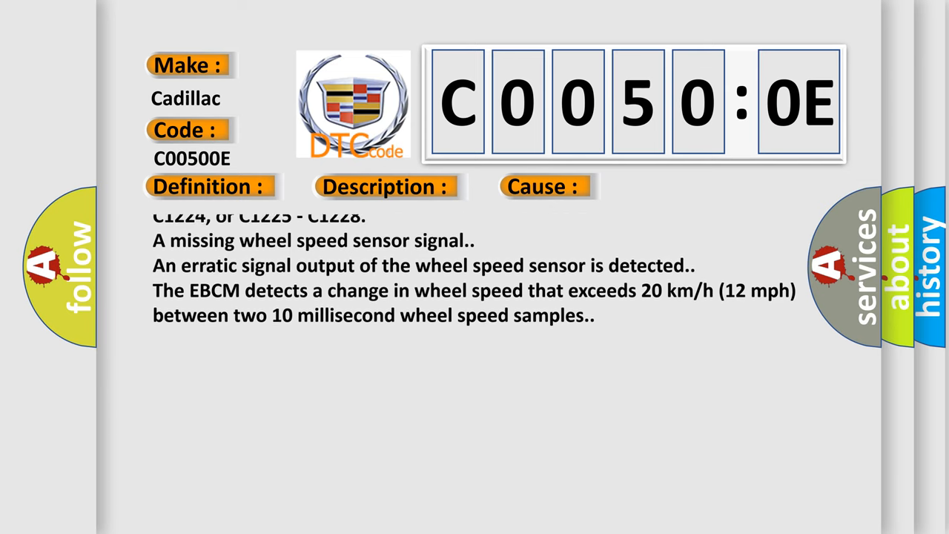